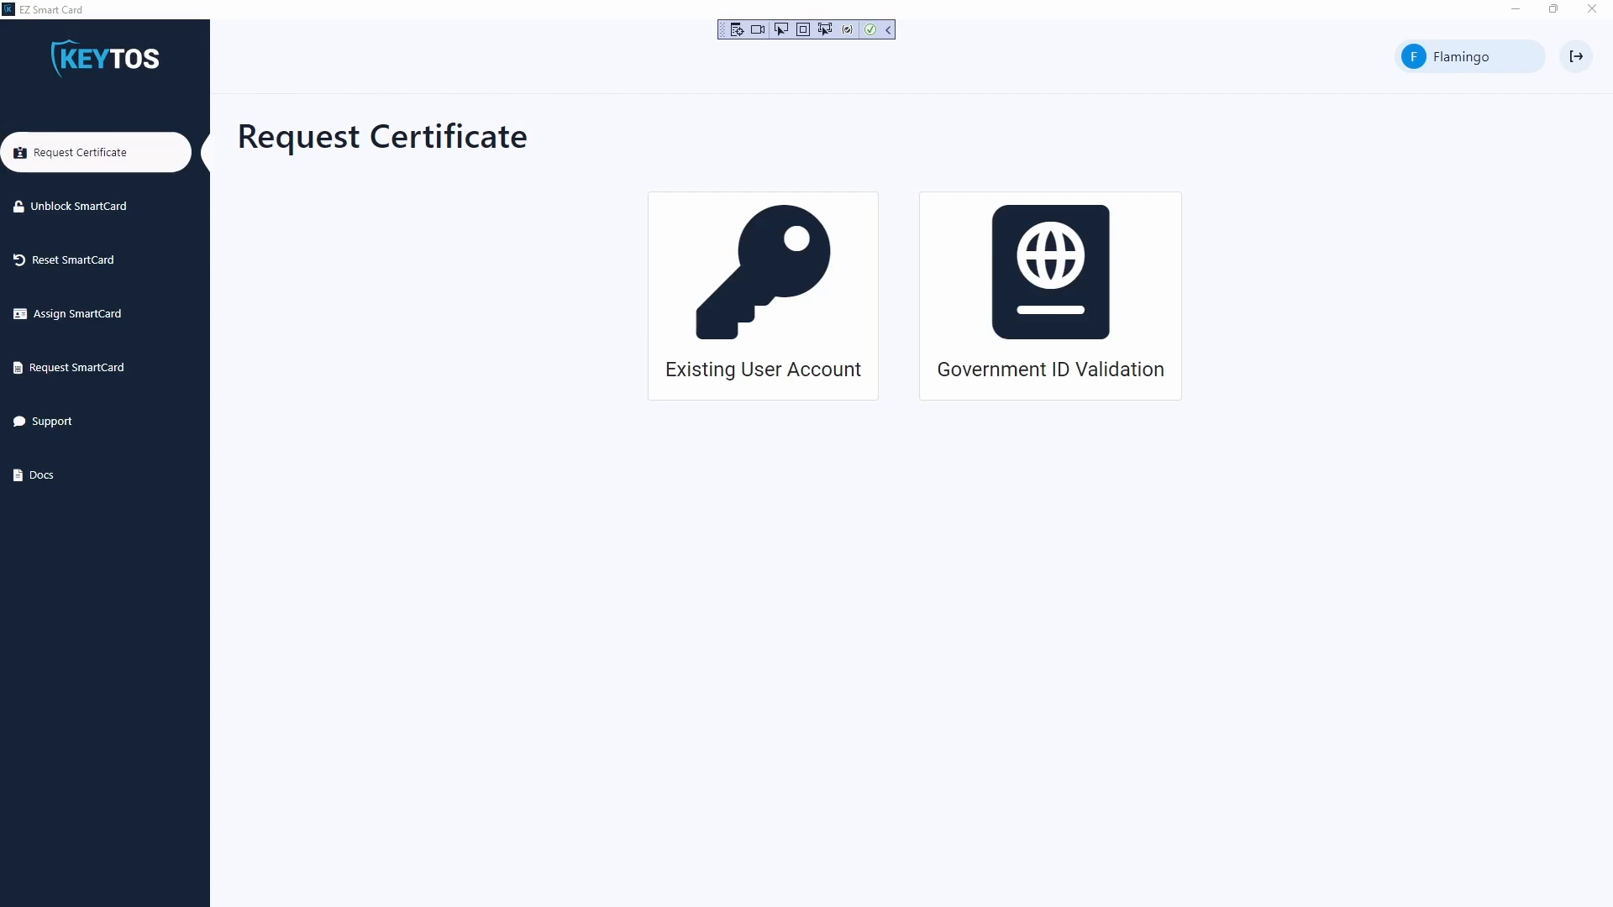
{"action": "mouse_move", "coordinate": [1144, 602]}
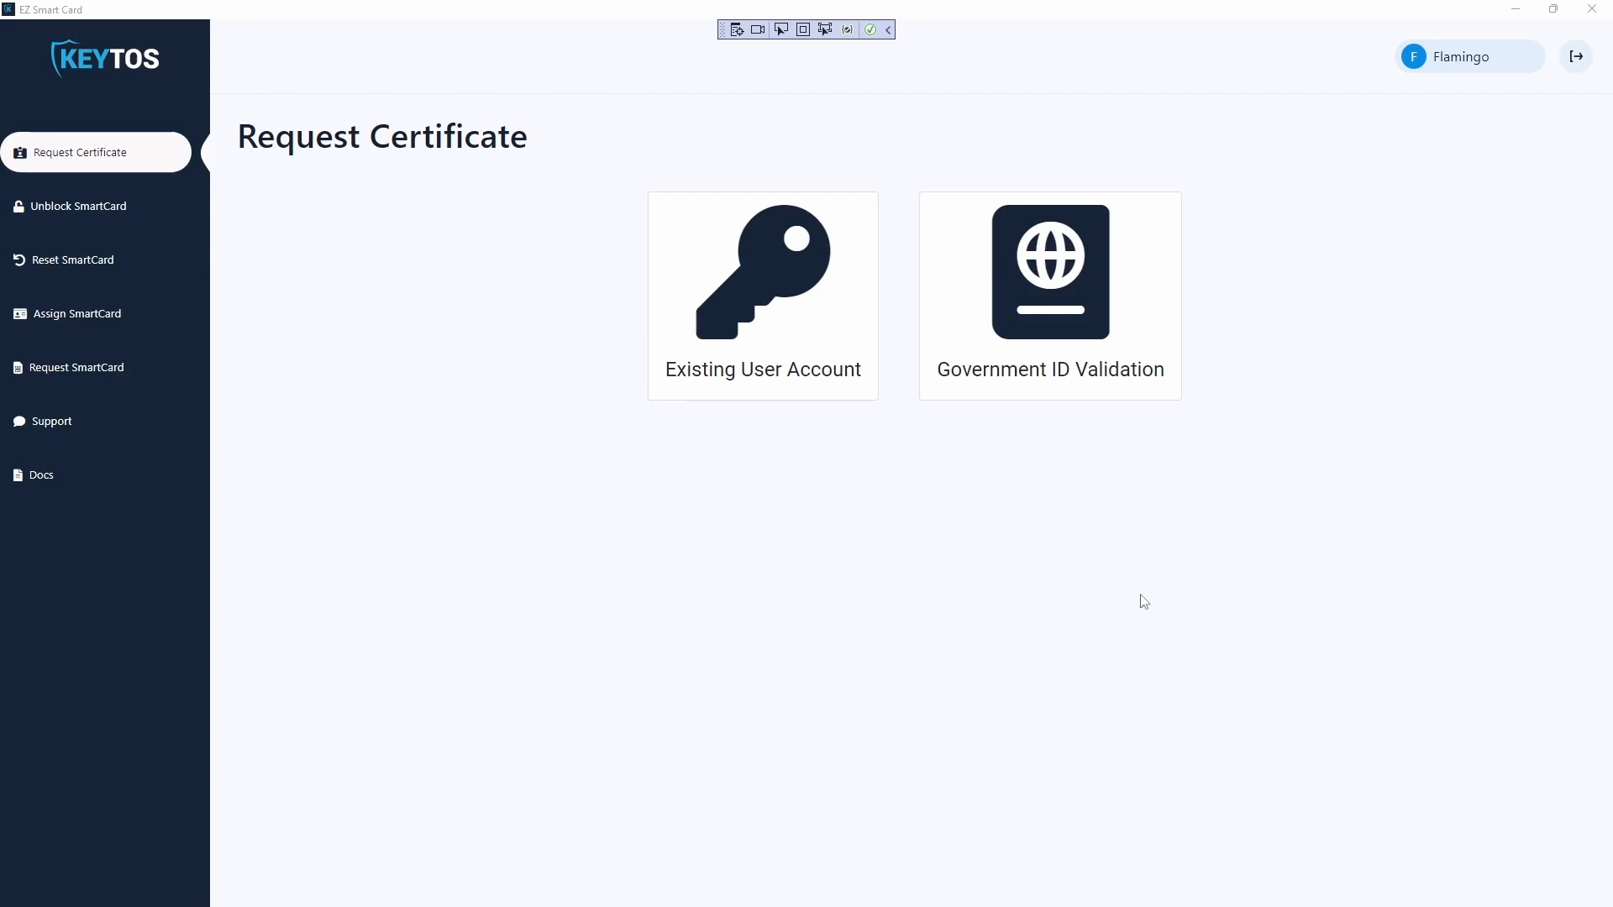
{"action": "mouse_move", "coordinate": [1095, 351]}
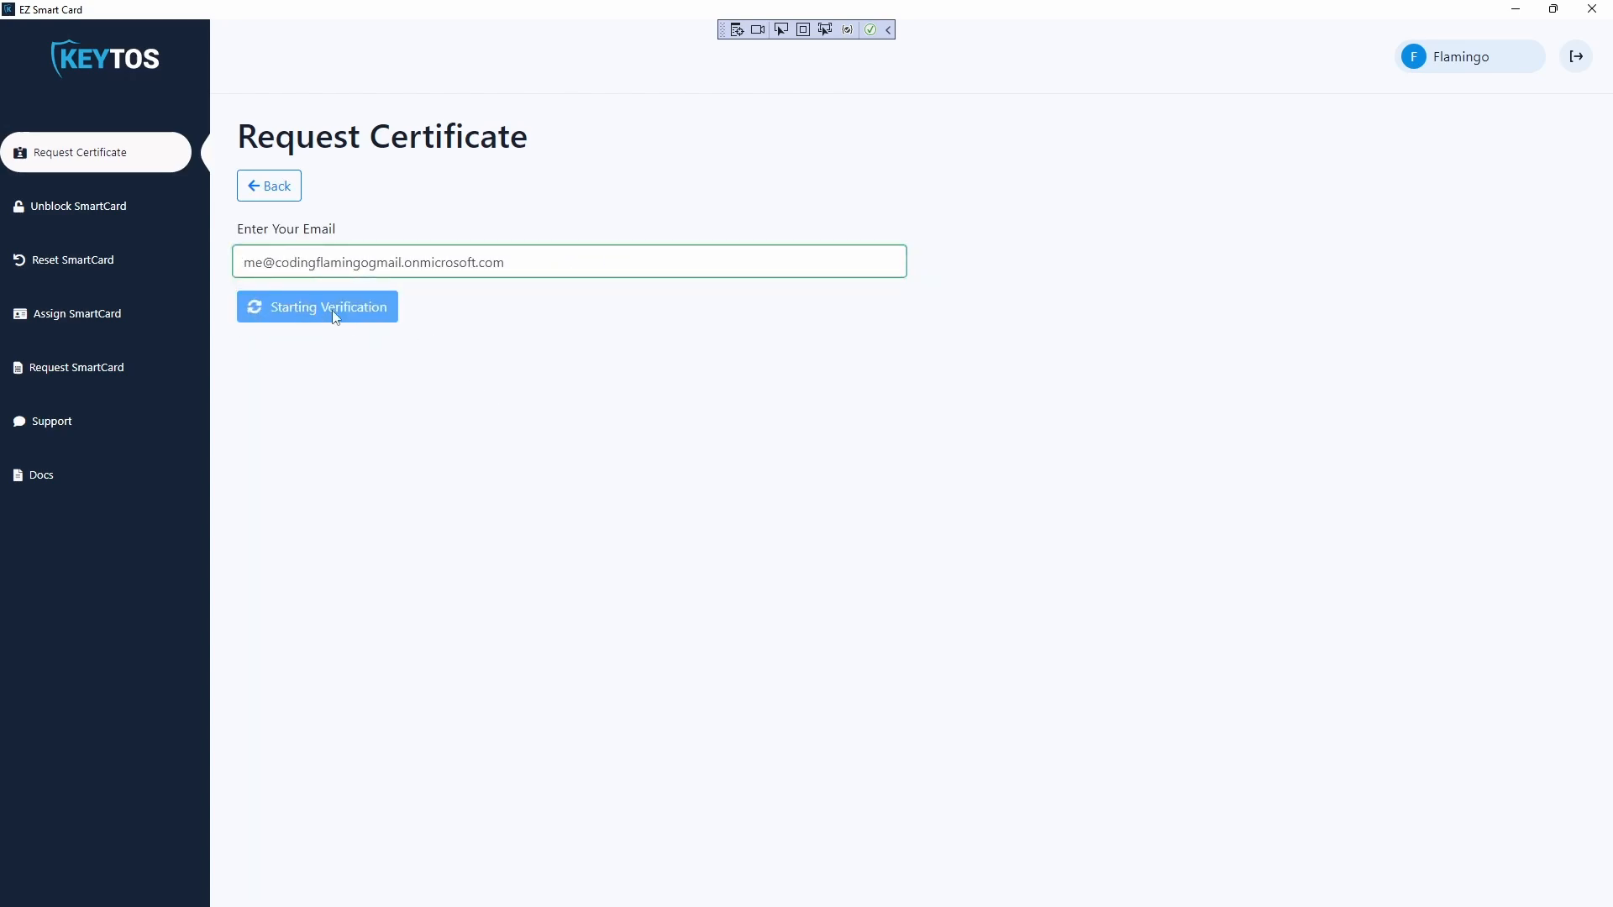
Begin Government ID verification for the entered email, bringing up the QR code for the phone.
{"action": "left_click", "coordinate": [317, 306]}
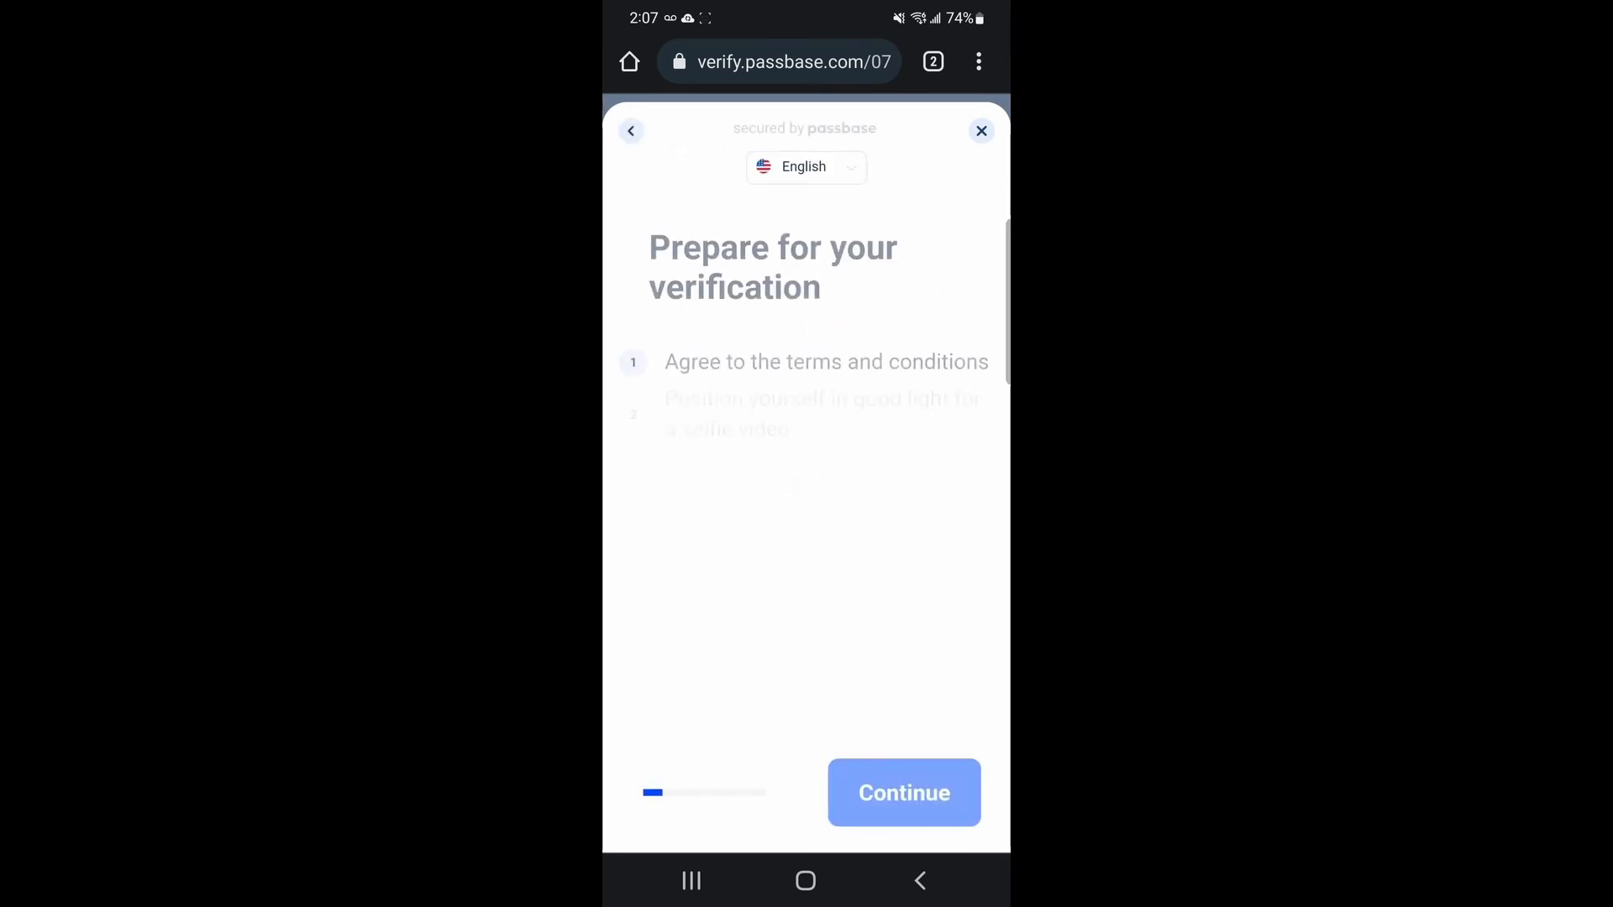
Advance through Passbase preparation, photograph the government ID, and confirm phone validation finished.
{"action": "left_click", "coordinate": [904, 793]}
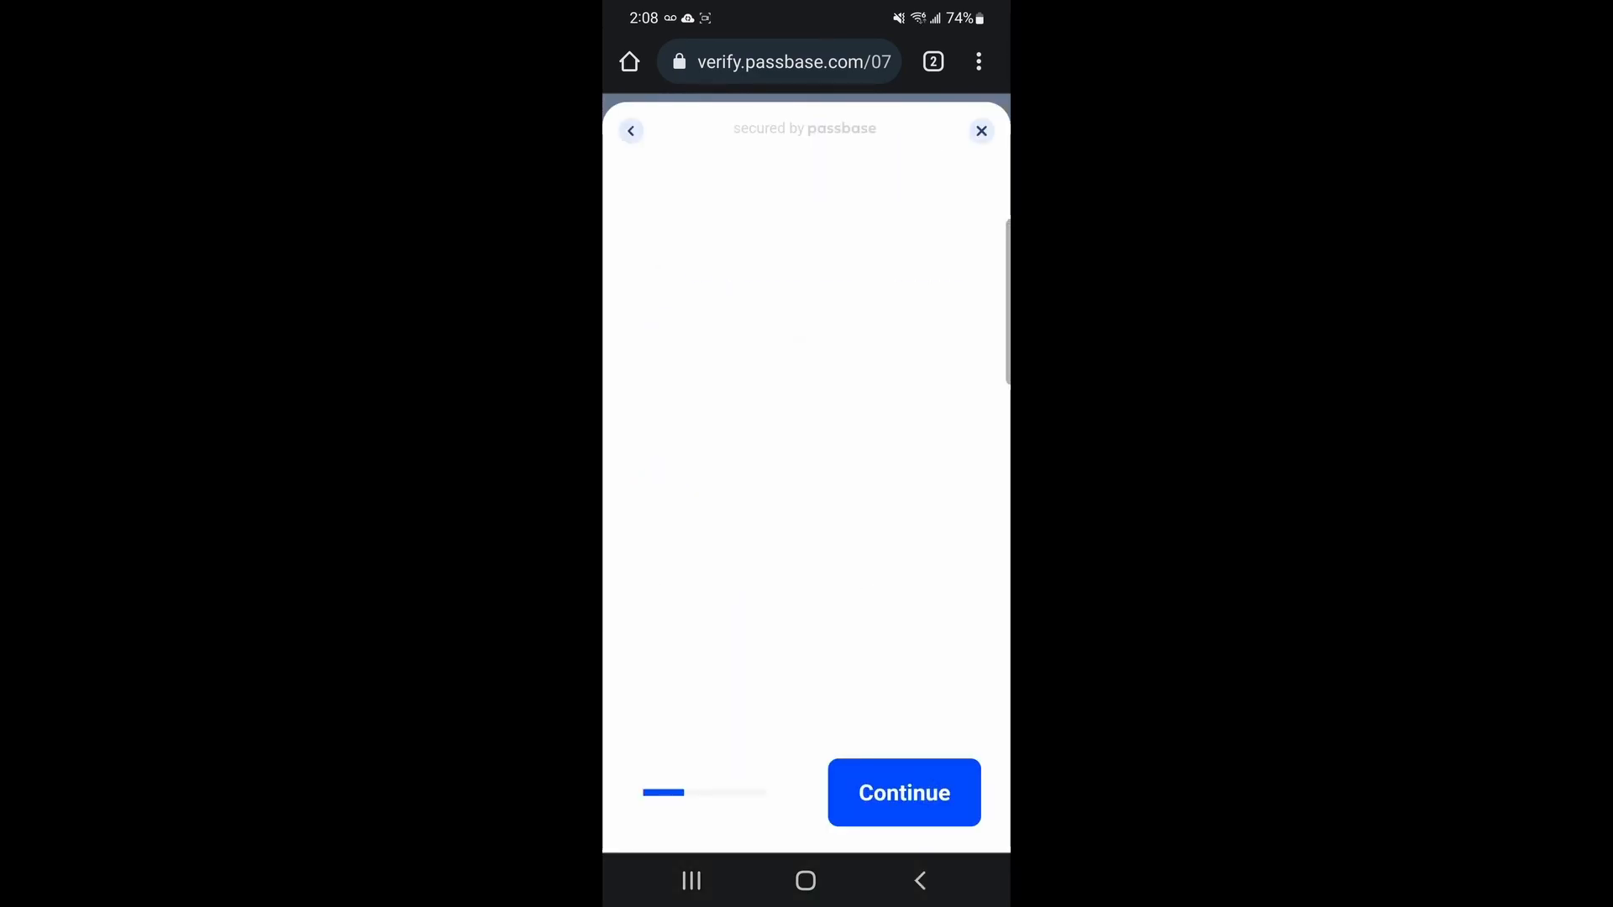
{"action": "left_click", "coordinate": [902, 791]}
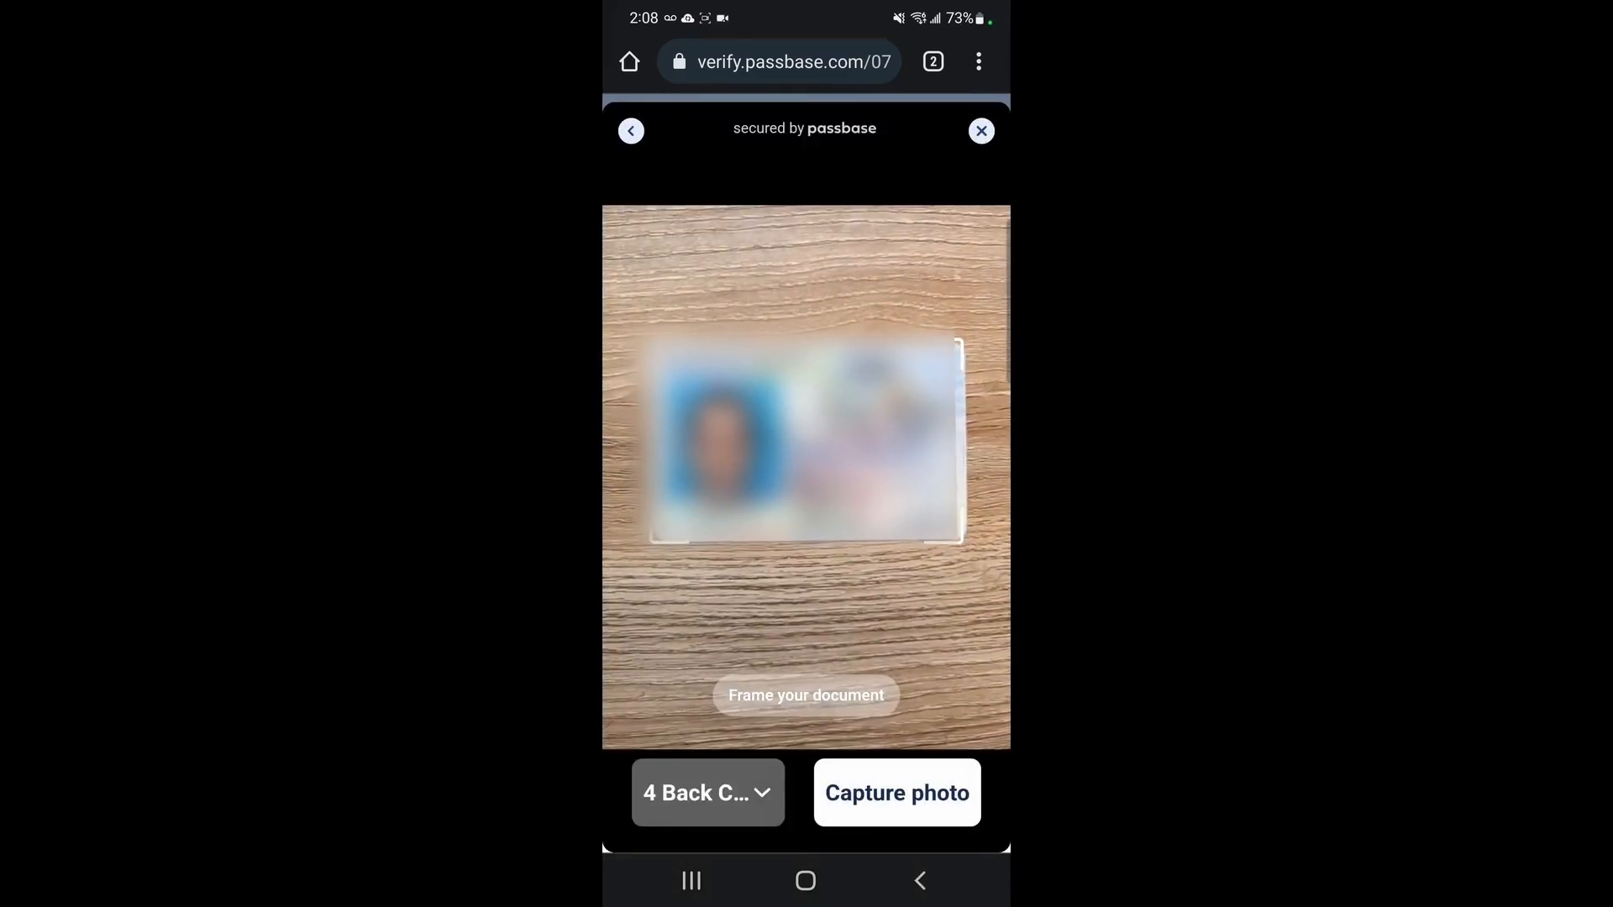
{"action": "left_click", "coordinate": [895, 792]}
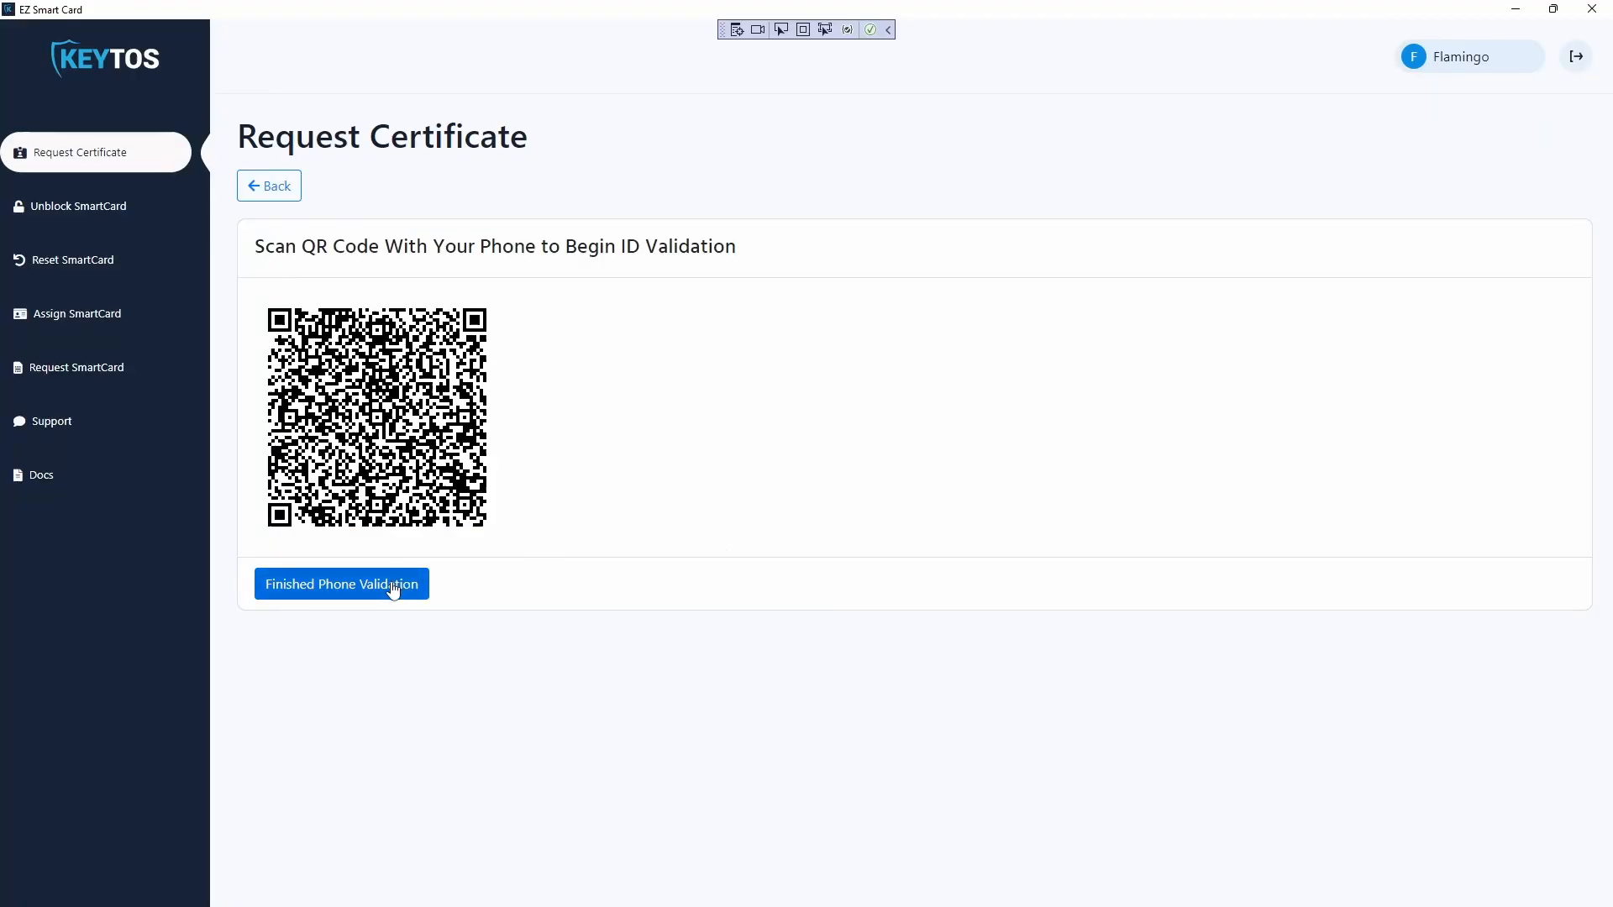
{"action": "left_click", "coordinate": [341, 582]}
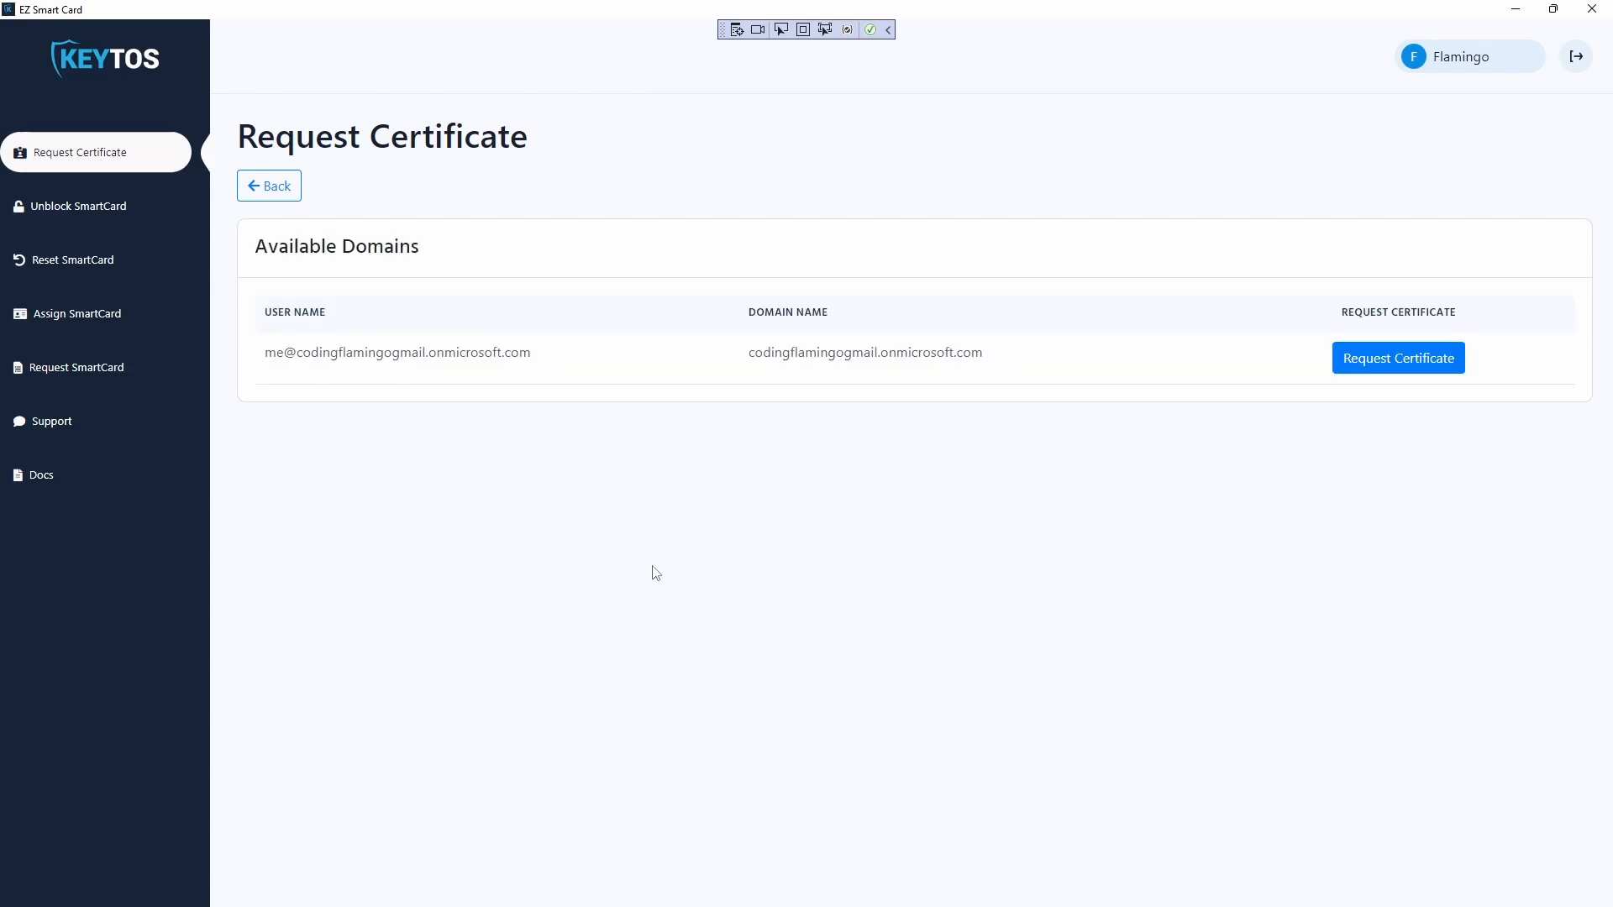
{"action": "mouse_move", "coordinate": [721, 494]}
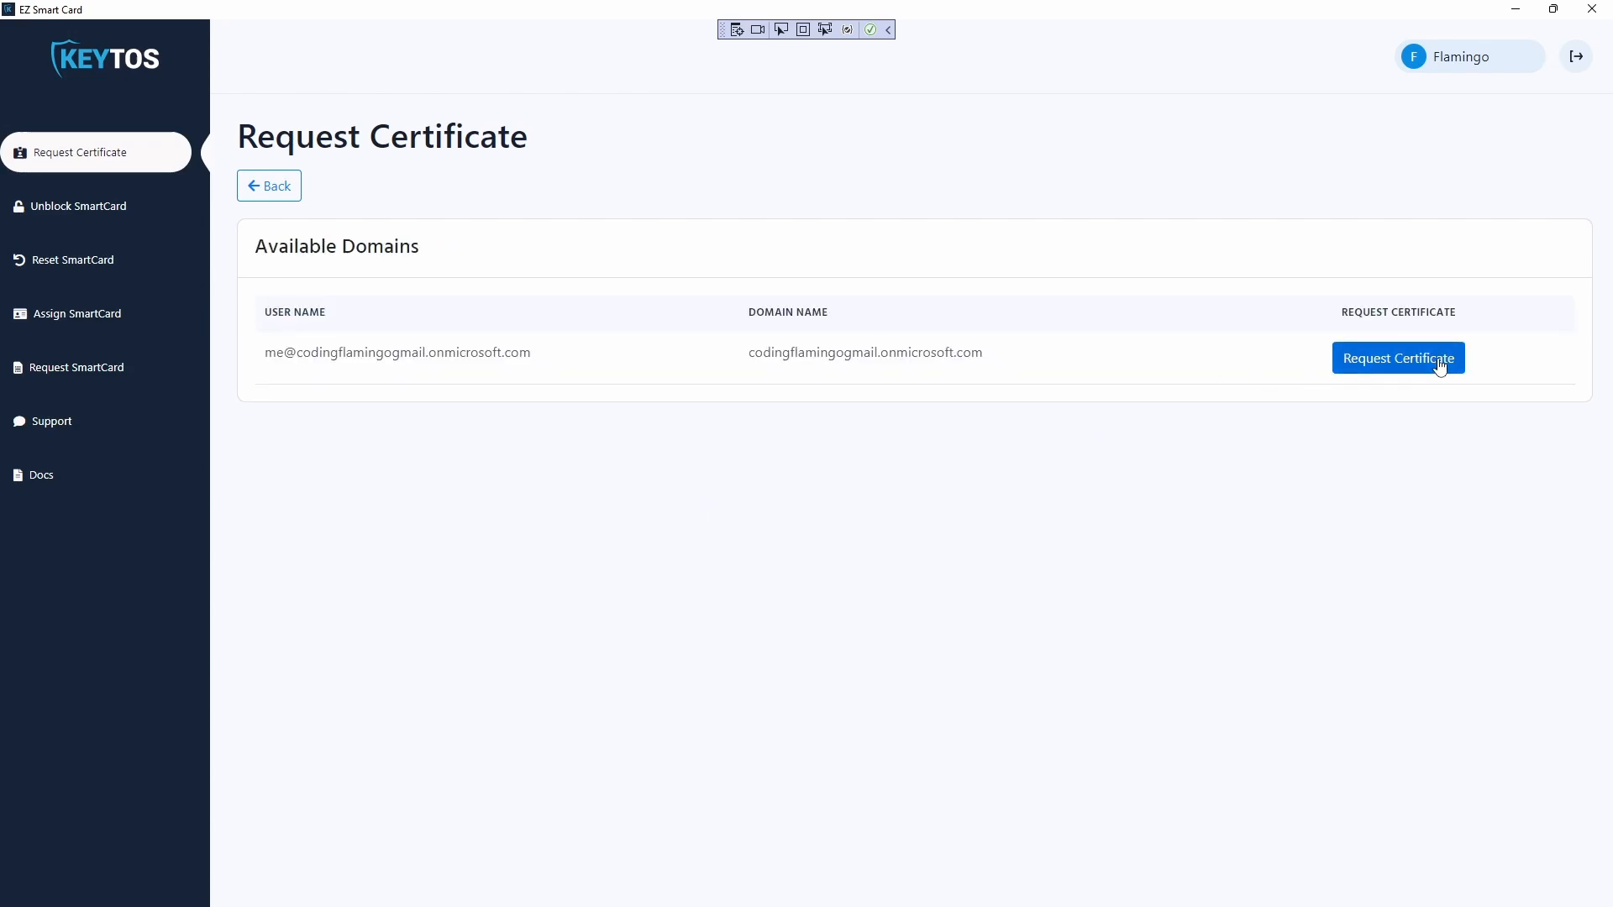
Request a certificate on the verified account's row in the Available Domains table.
{"action": "left_click", "coordinate": [1395, 358]}
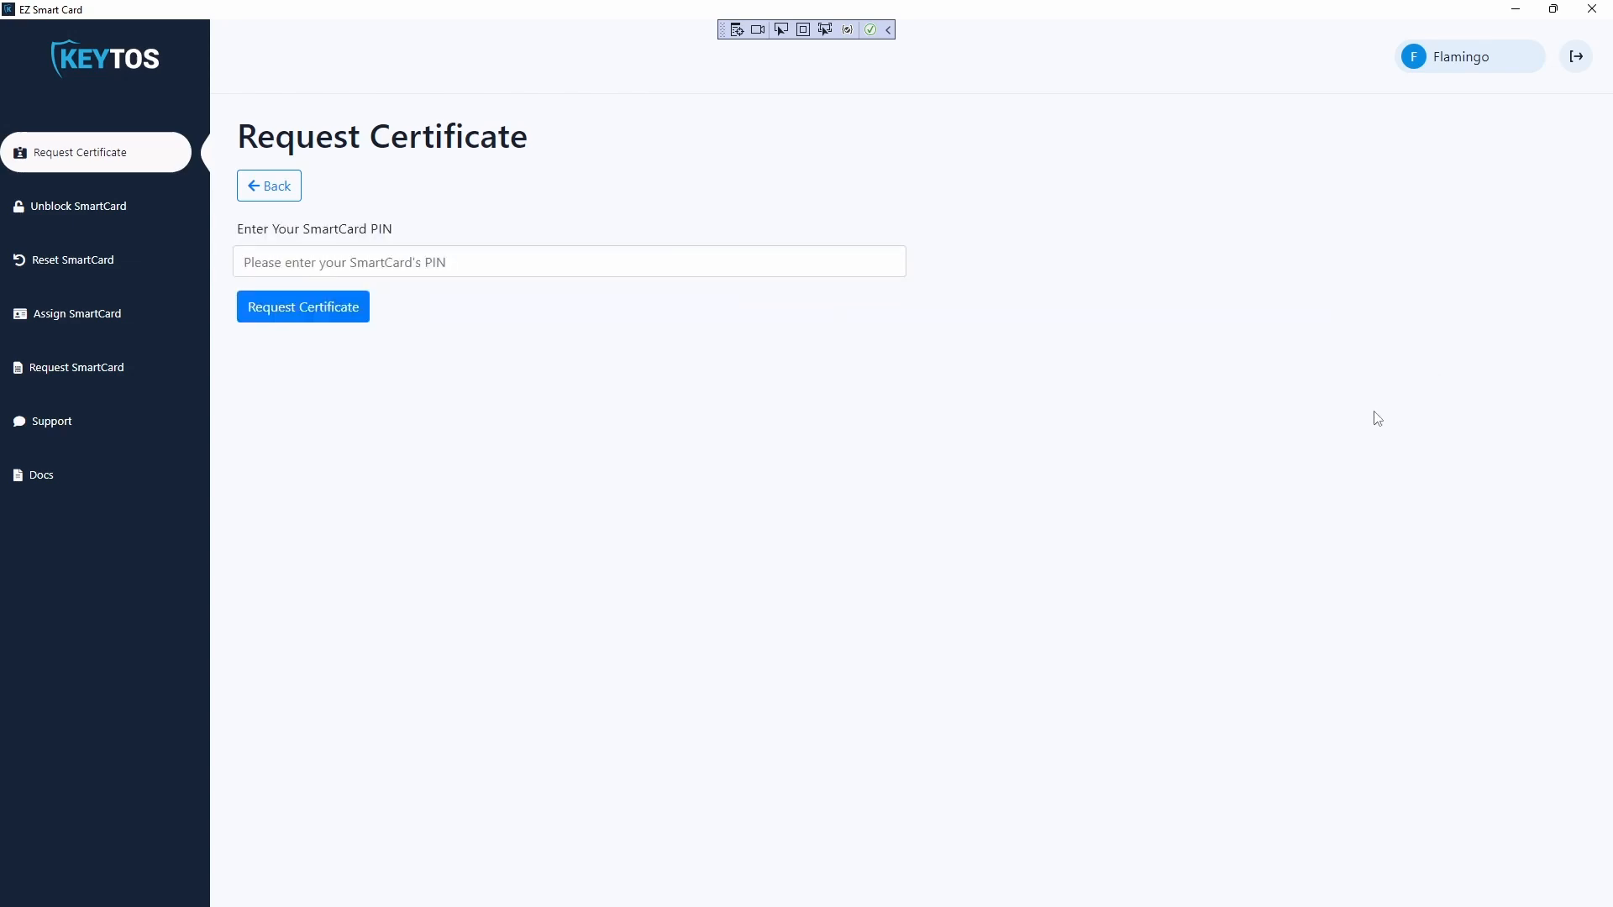
{"action": "mouse_move", "coordinate": [1309, 447]}
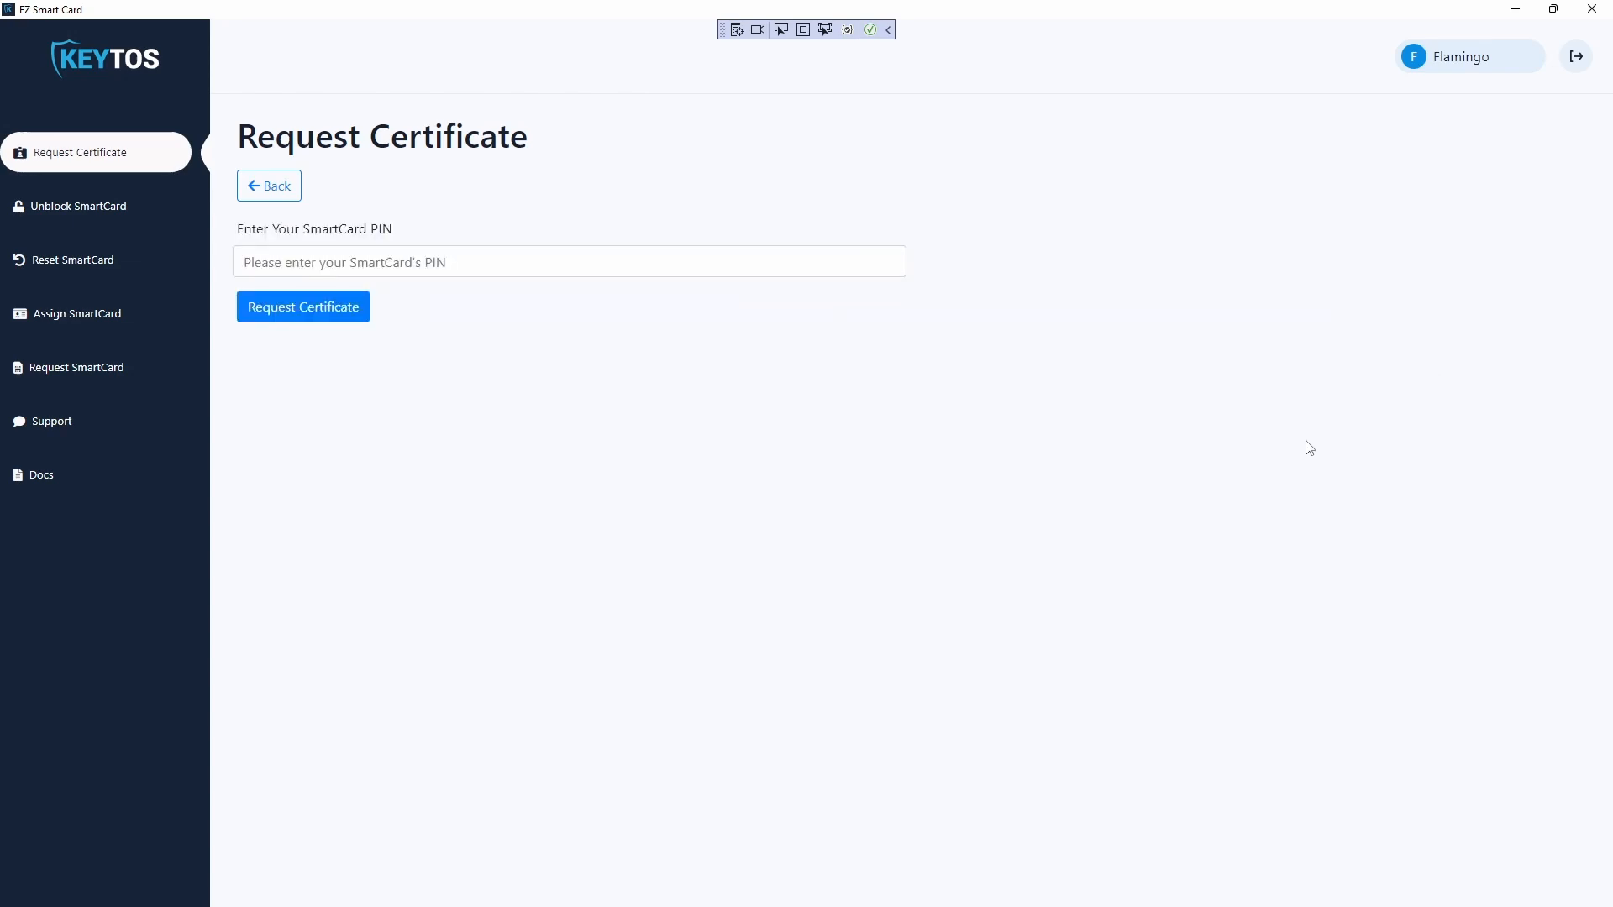
{"action": "mouse_move", "coordinate": [1272, 471]}
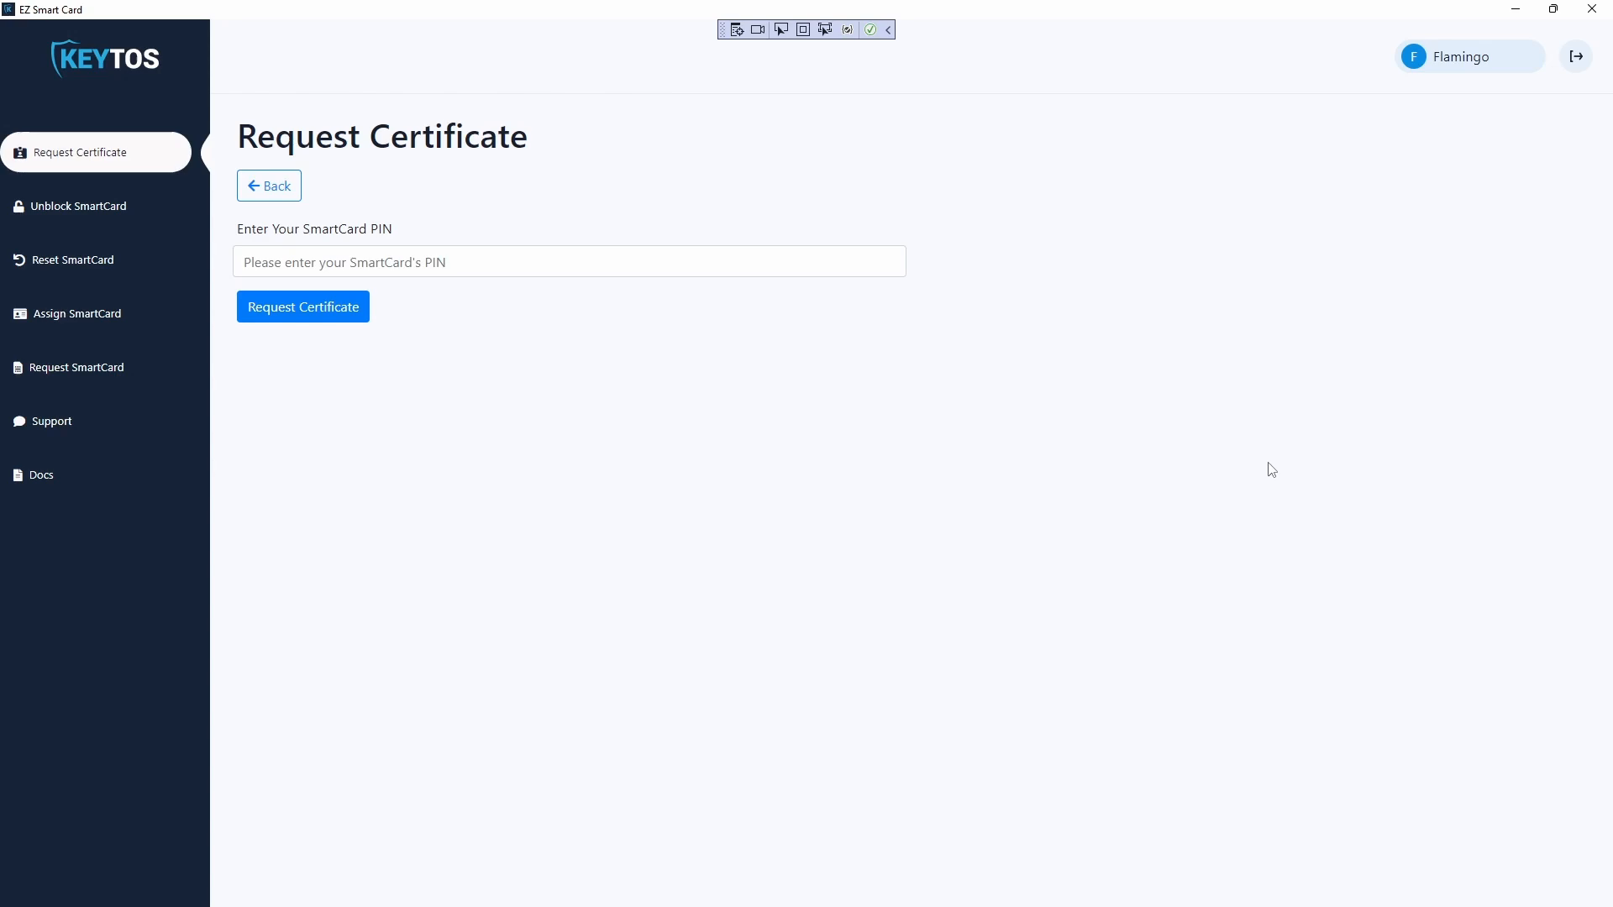
{"action": "mouse_move", "coordinate": [685, 294]}
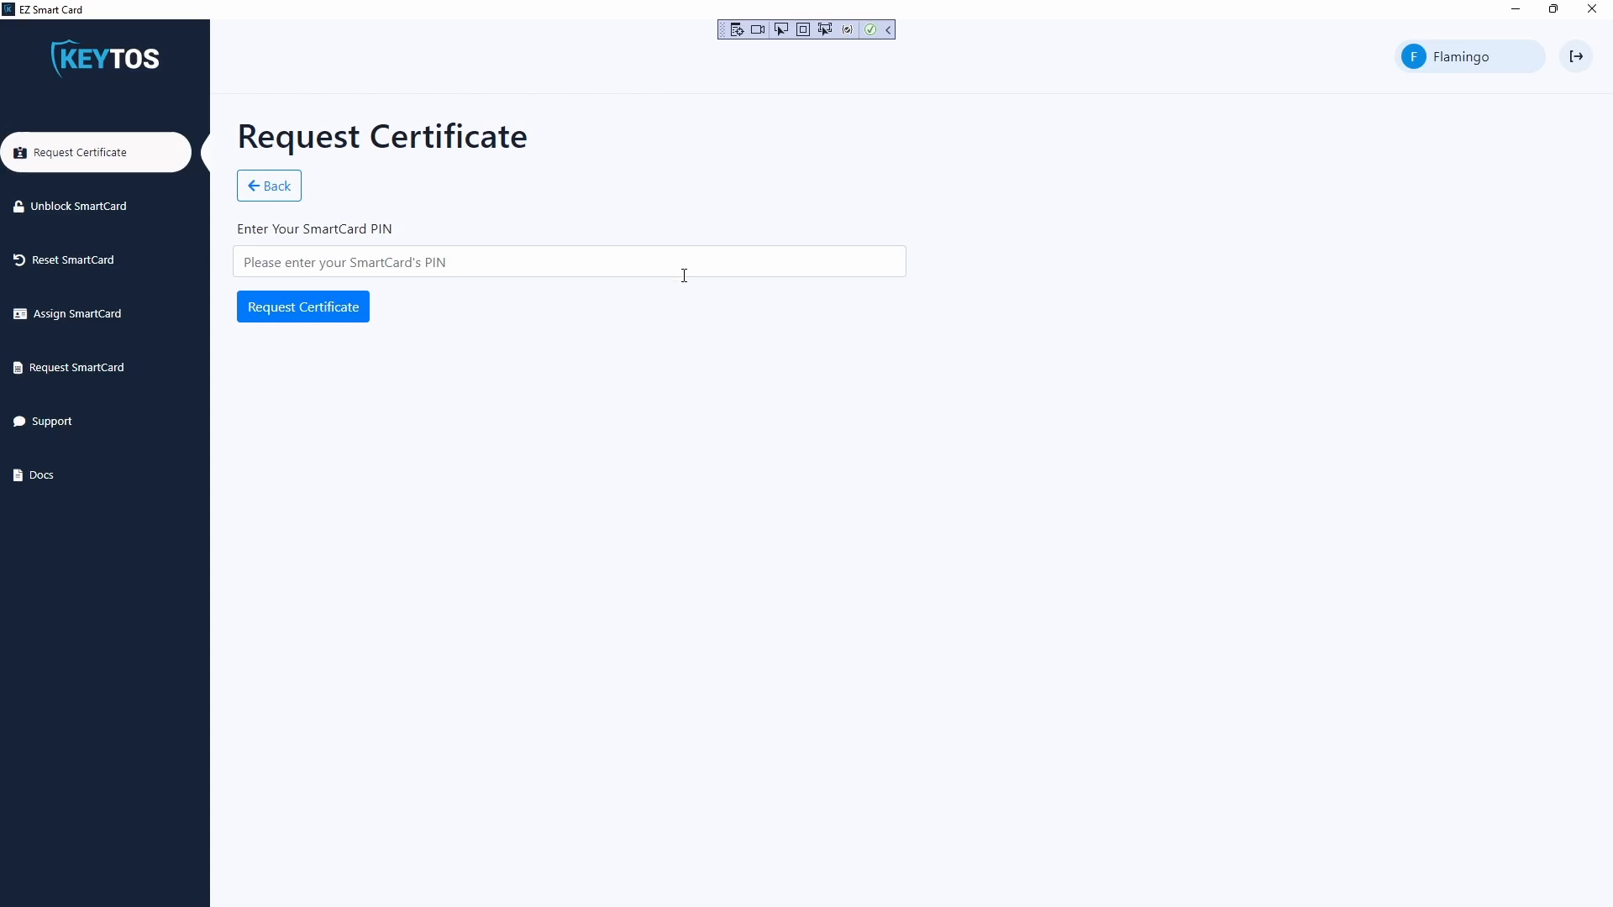
Activate the Enter Your SmartCard PIN field ready to type the PIN.
{"action": "left_click", "coordinate": [569, 262]}
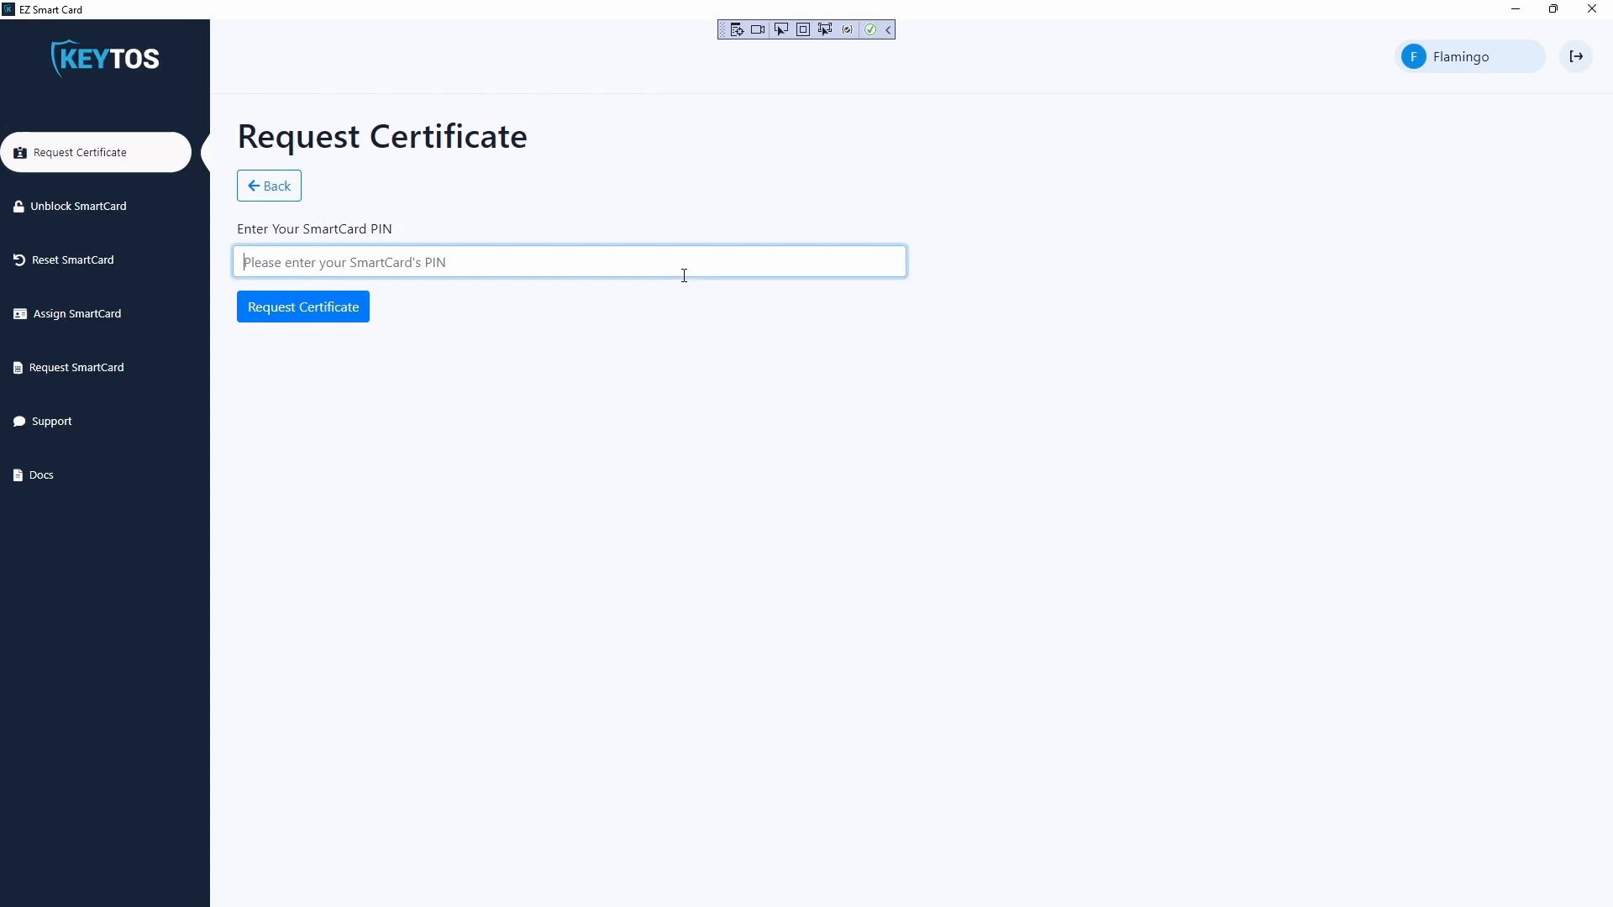